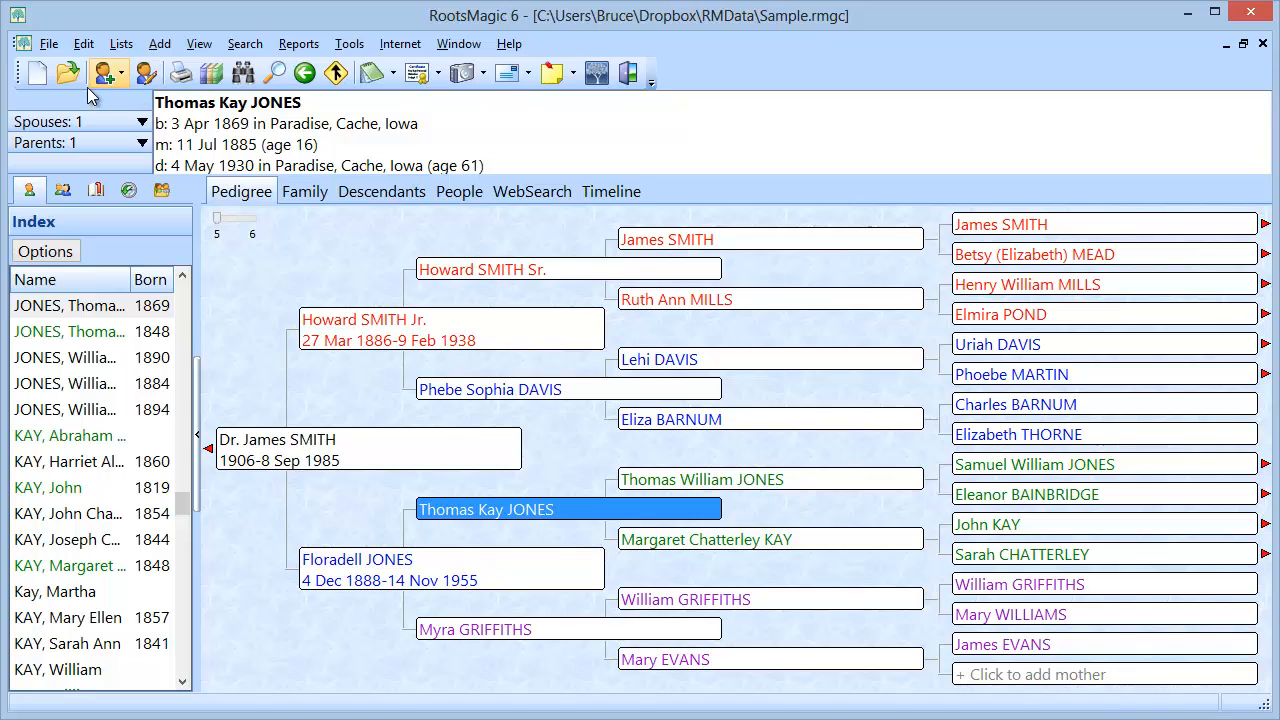
mouse_move(551, 72)
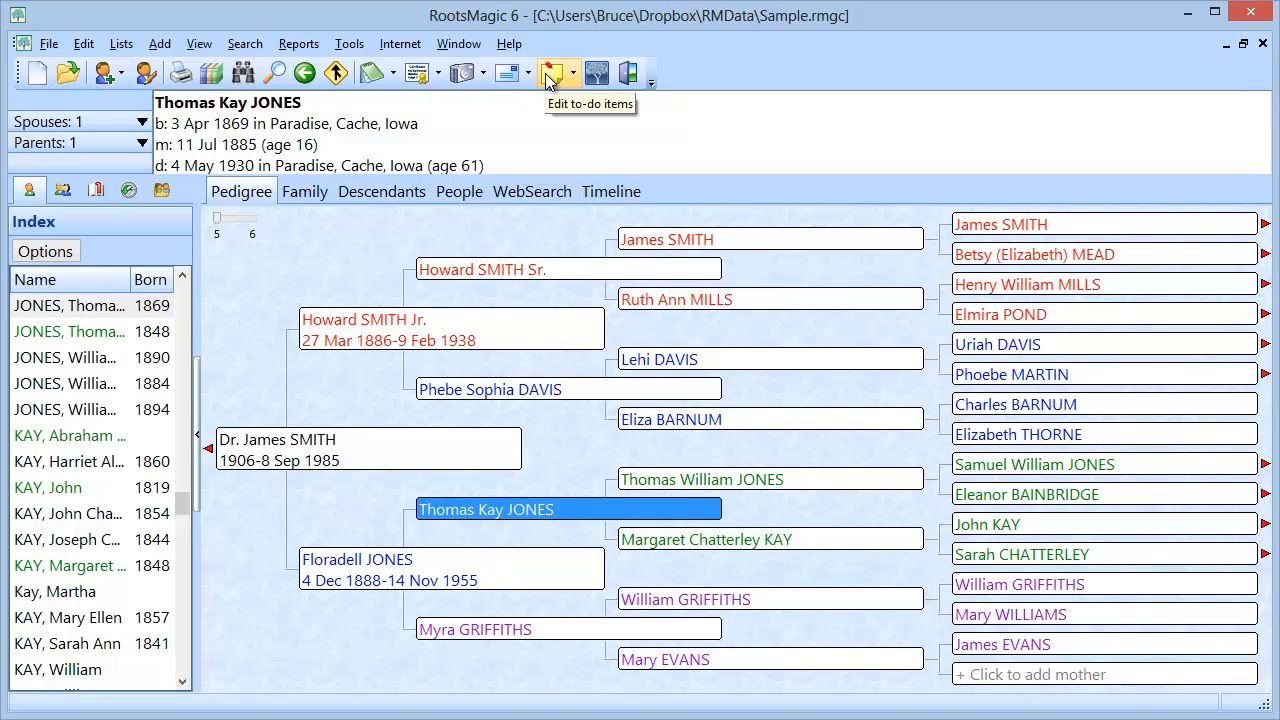
mouse_move(68, 74)
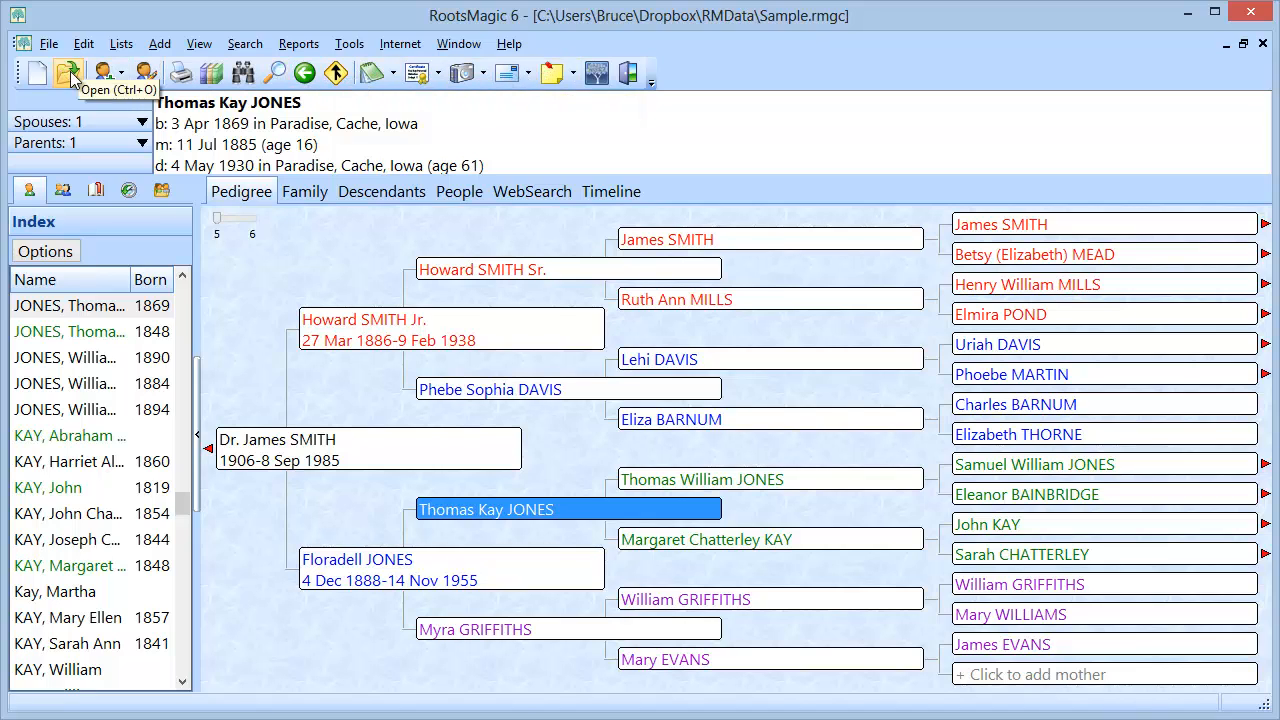
mouse_move(513, 73)
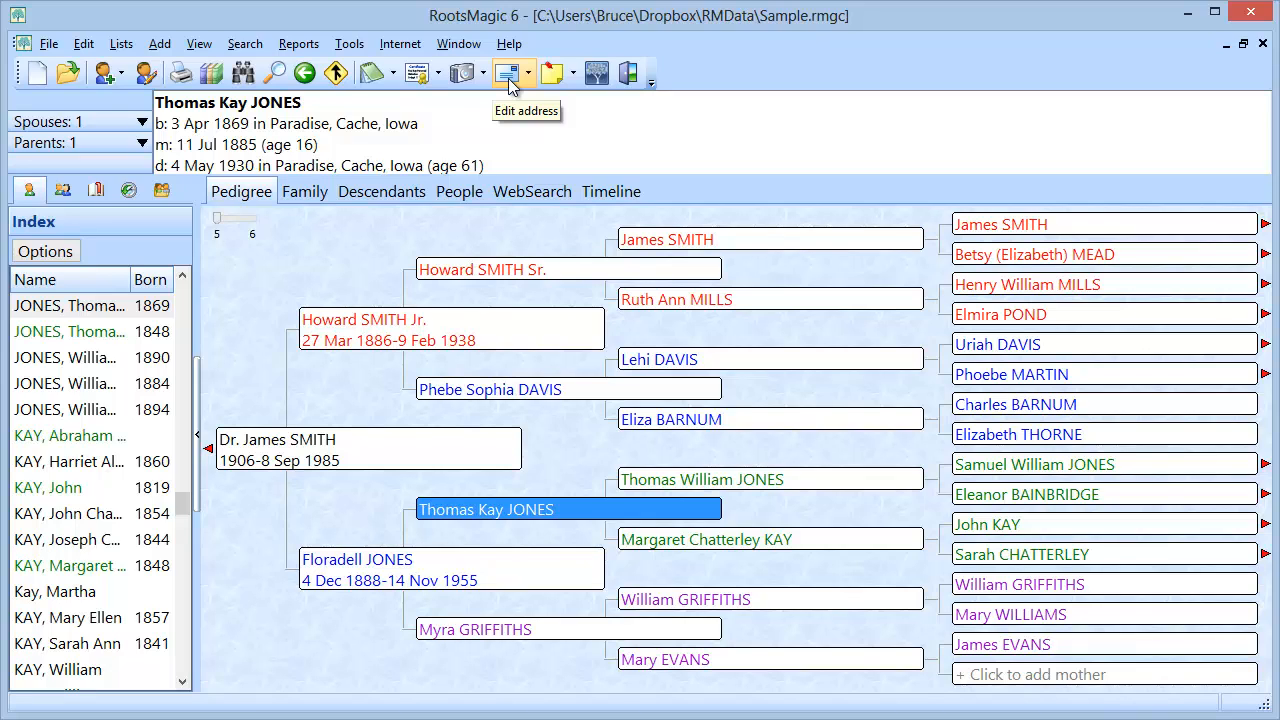
mouse_move(273, 73)
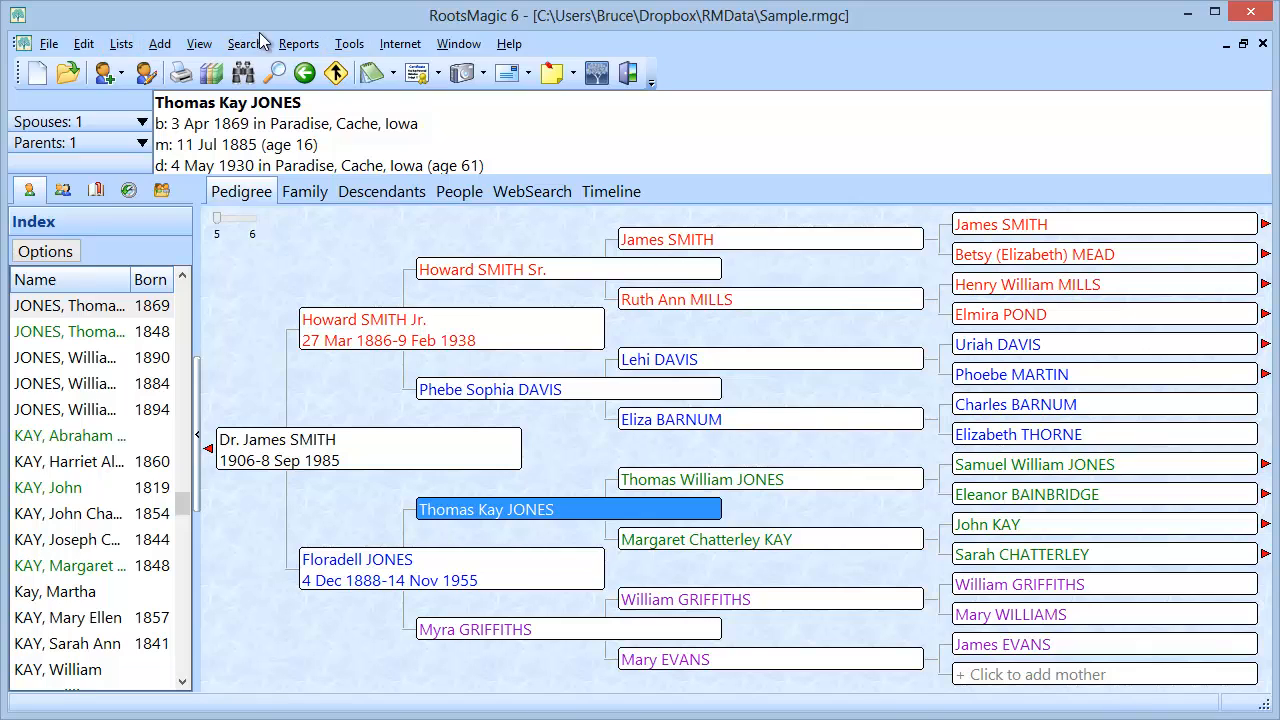
Place the Gazetteer command from the Tools category onto the main toolbar
click(48, 43)
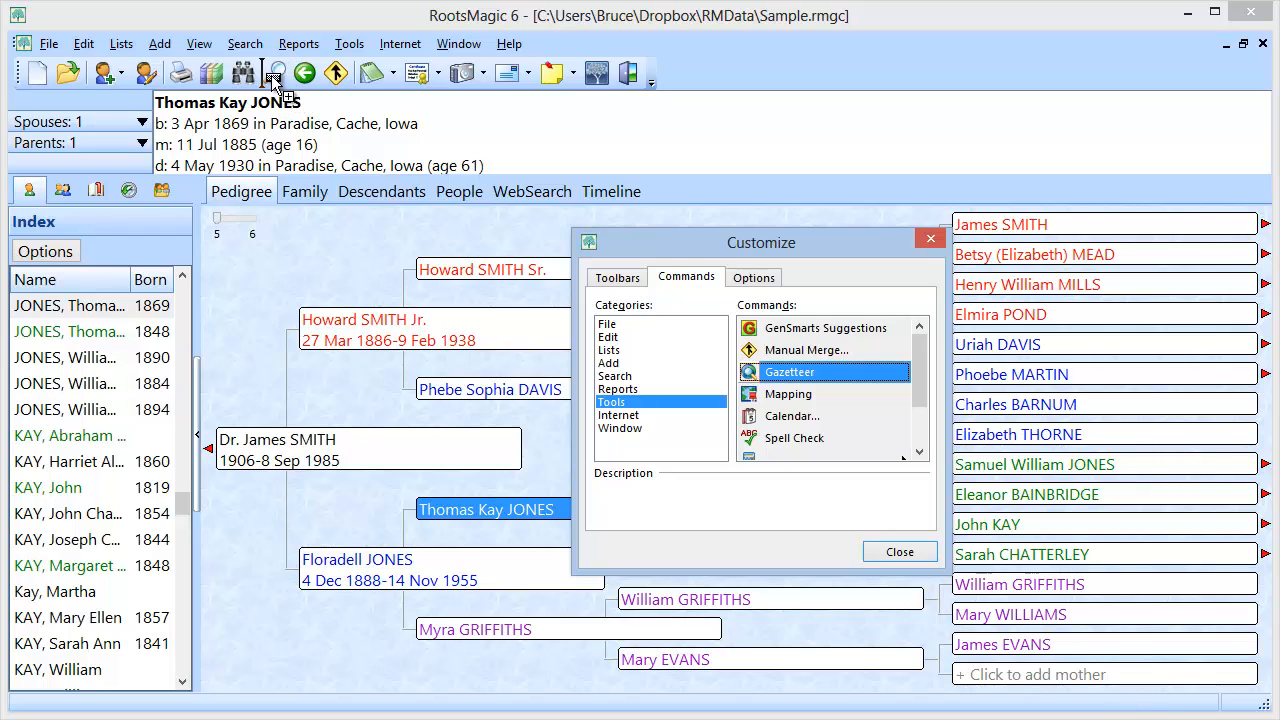
click(807, 349)
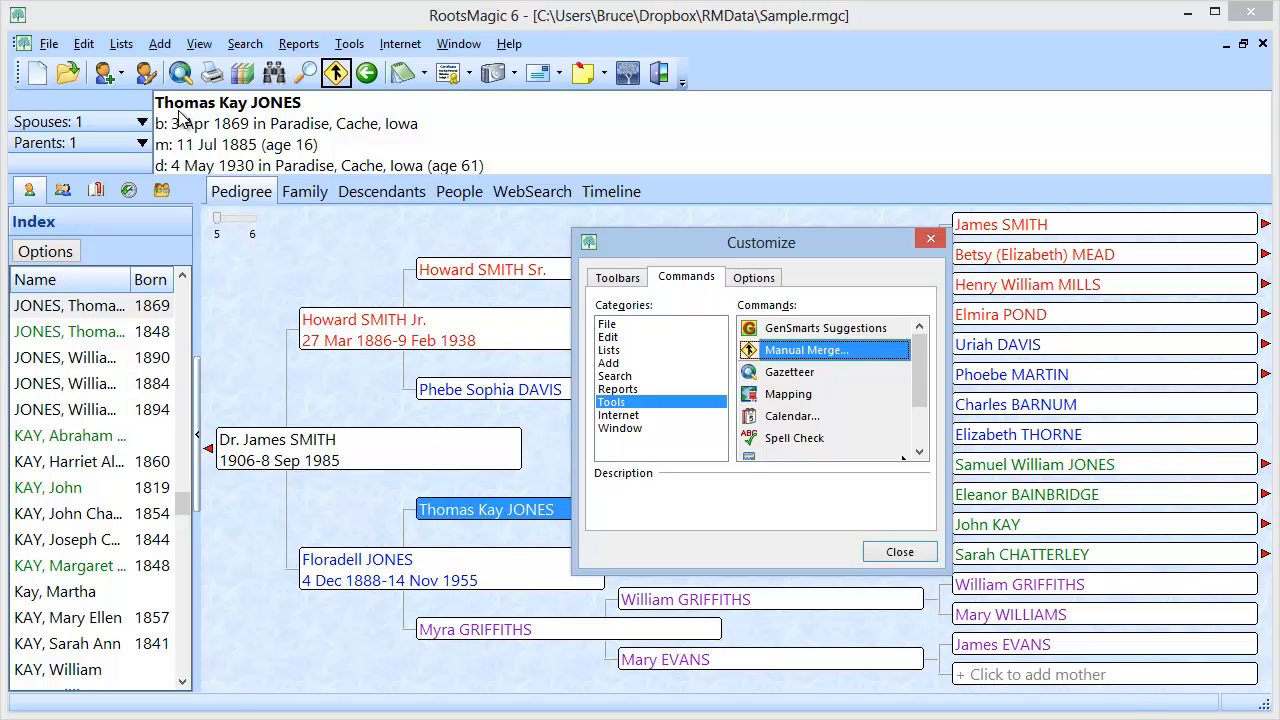
mouse_move(283, 80)
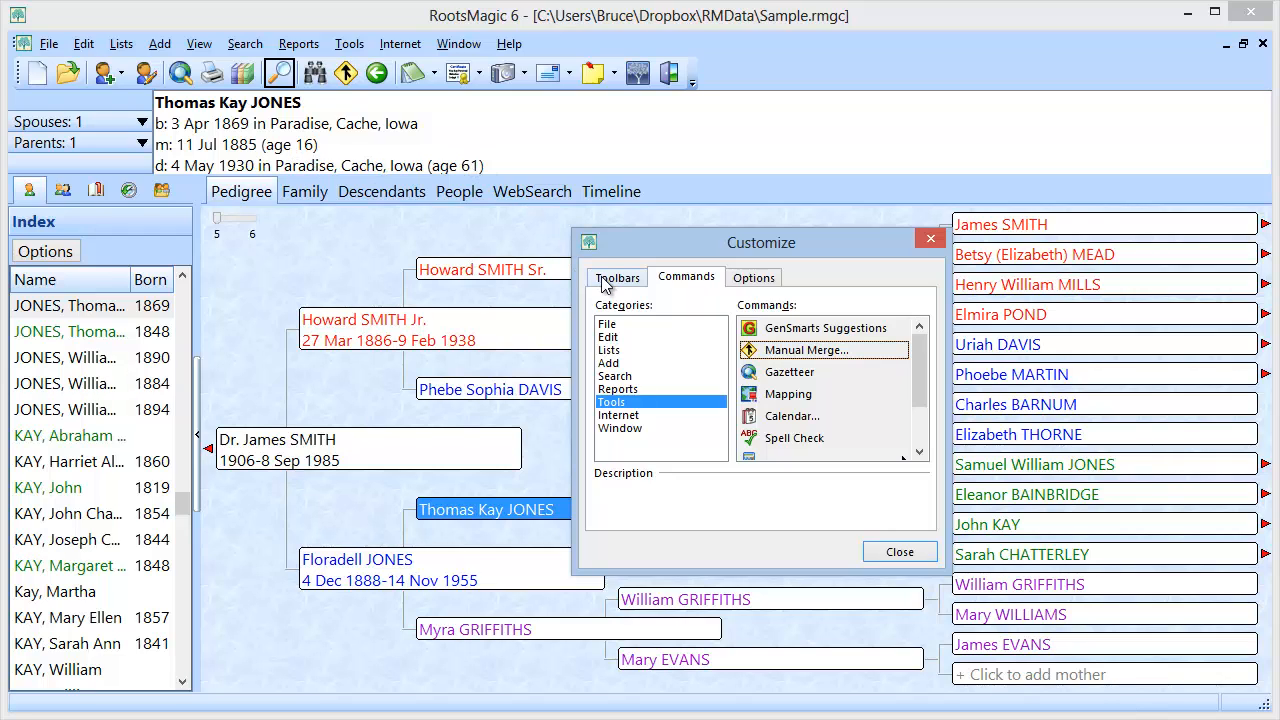
Show the Toolbars tab listing the Main menu and Toolbar
click(616, 277)
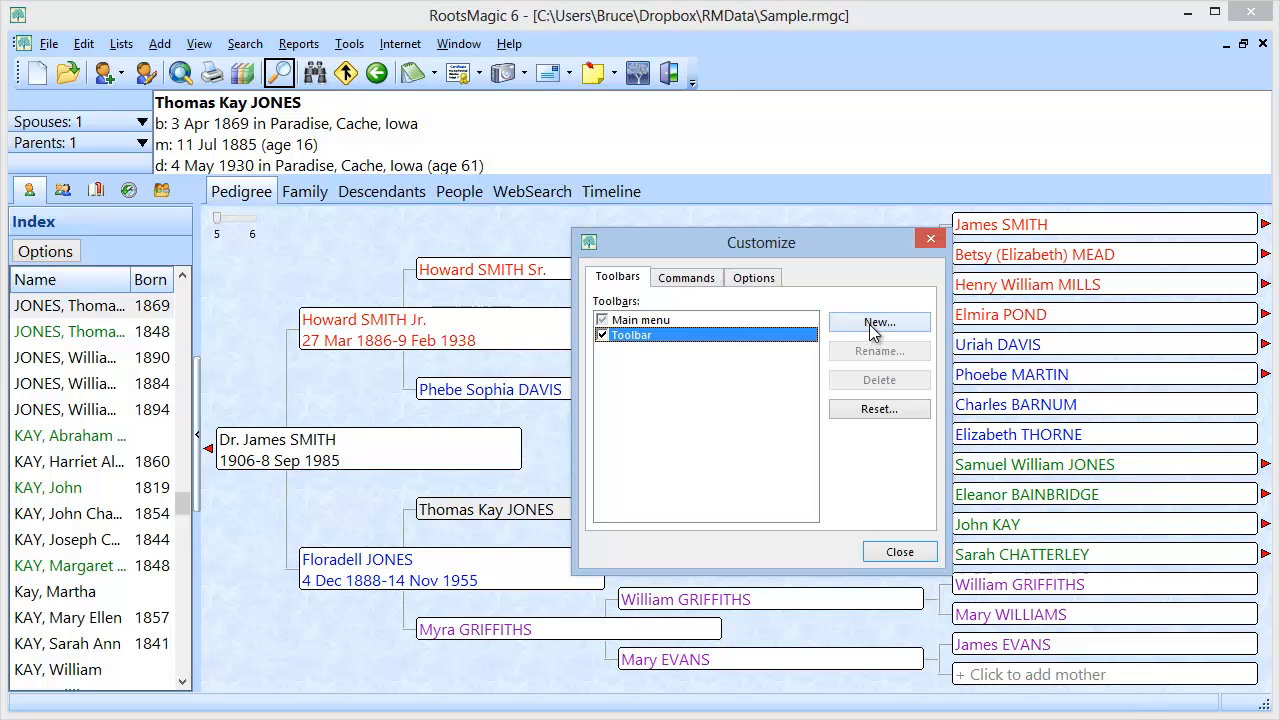
Create a new empty custom toolbar from the Toolbars tab
click(686, 277)
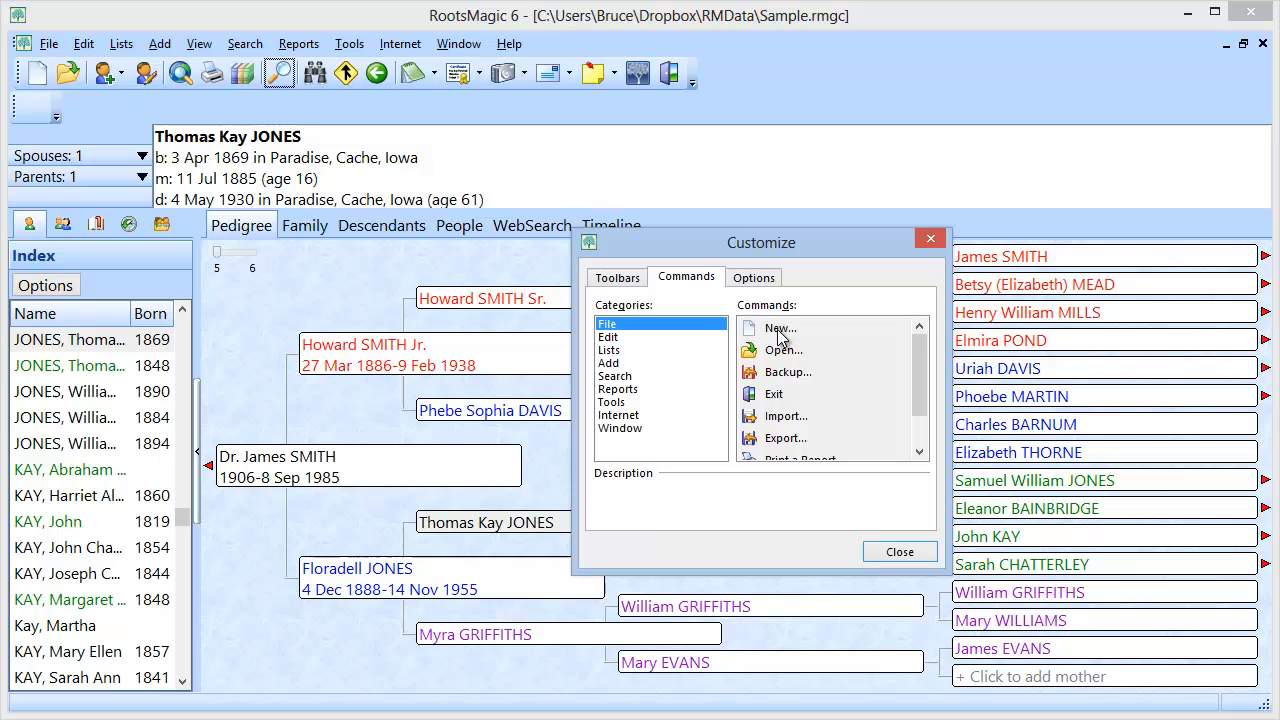
click(617, 277)
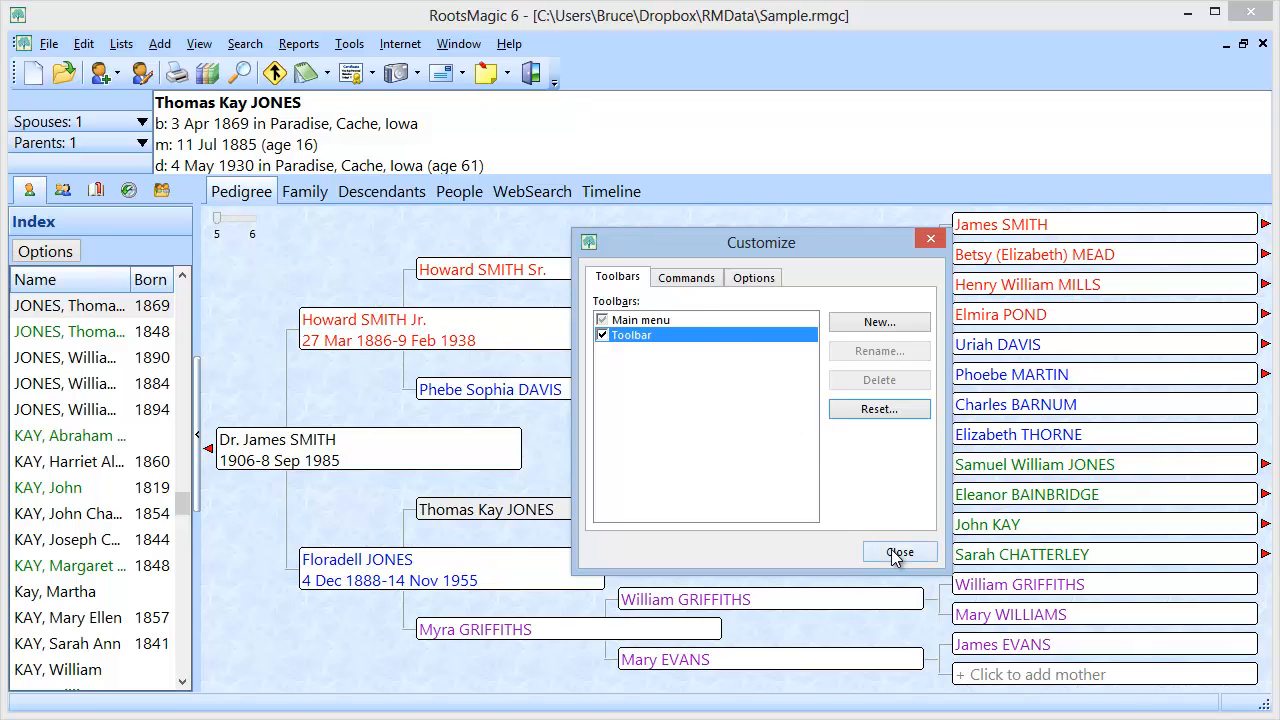
Close the Customize dialog to return to the pedigree chart
click(899, 552)
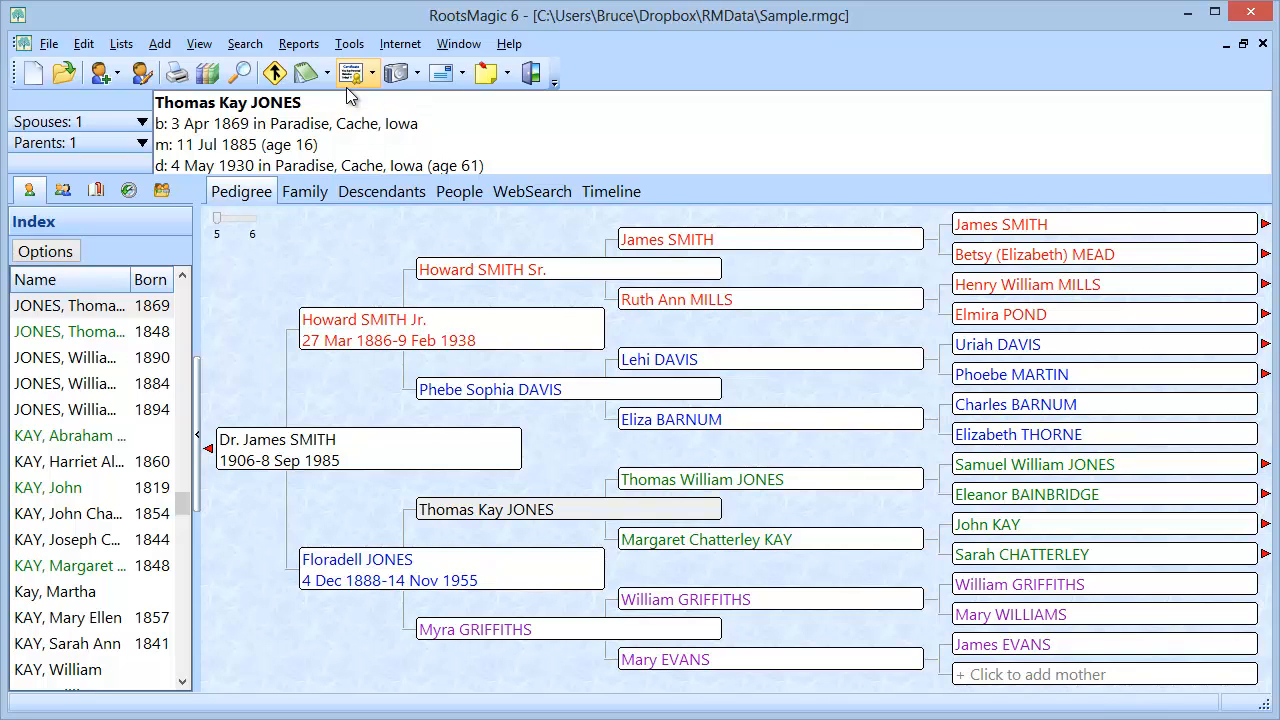